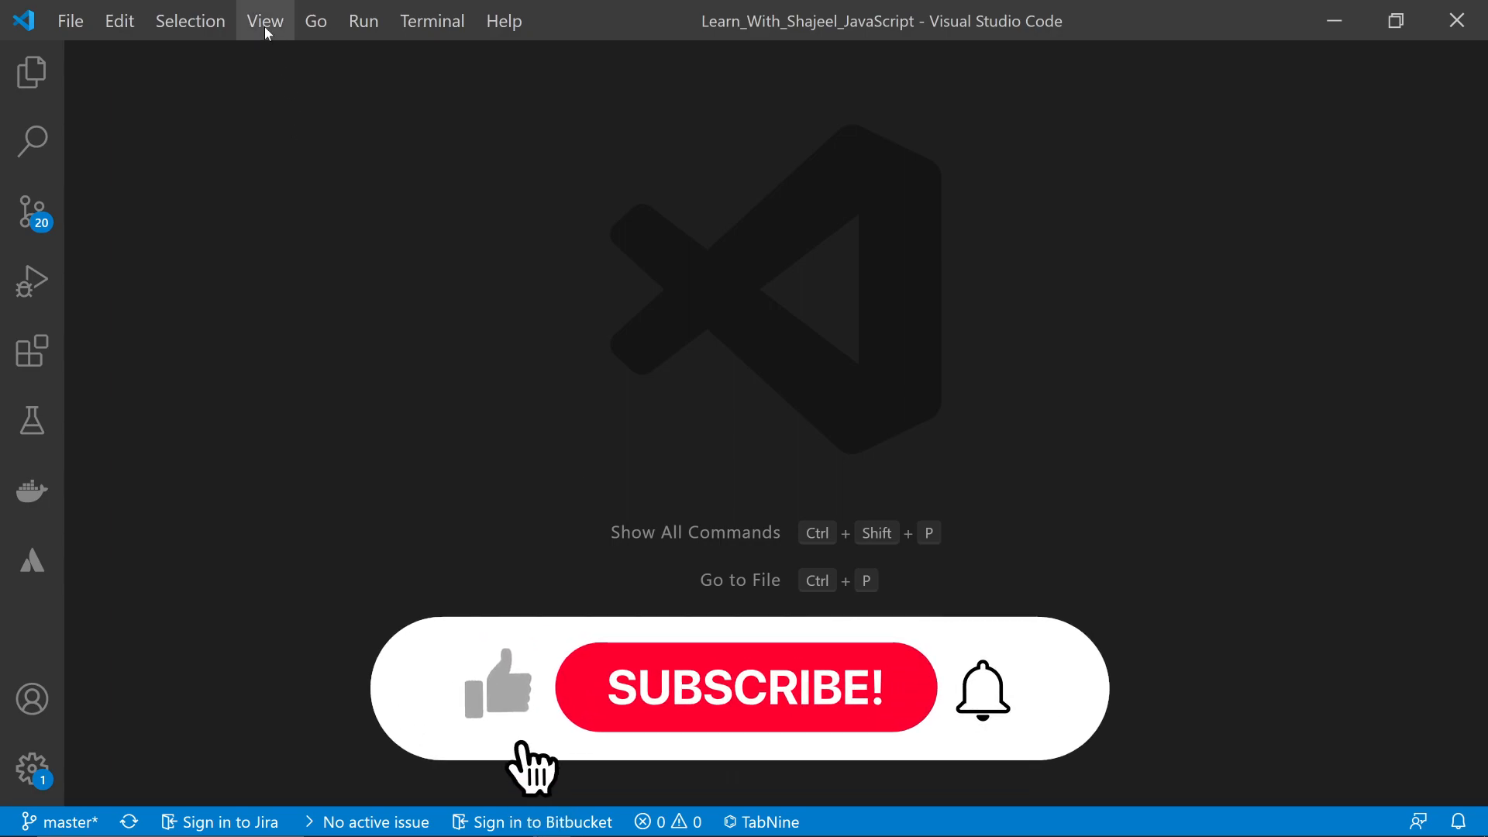
# Open the Command Palette from the View menu and filter it to 'flutter'.
pyautogui.click(266, 21)
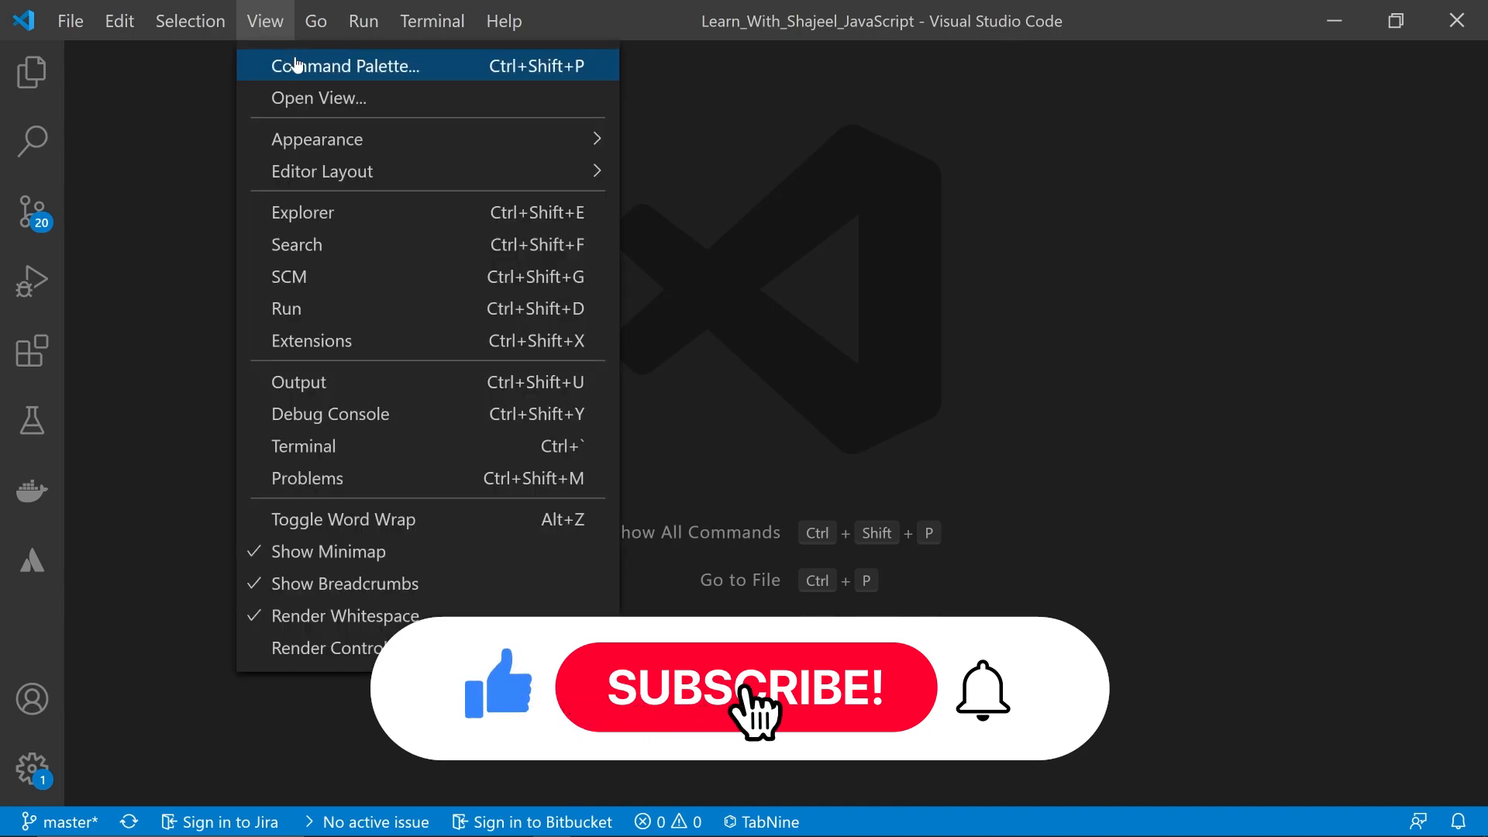
pyautogui.click(347, 66)
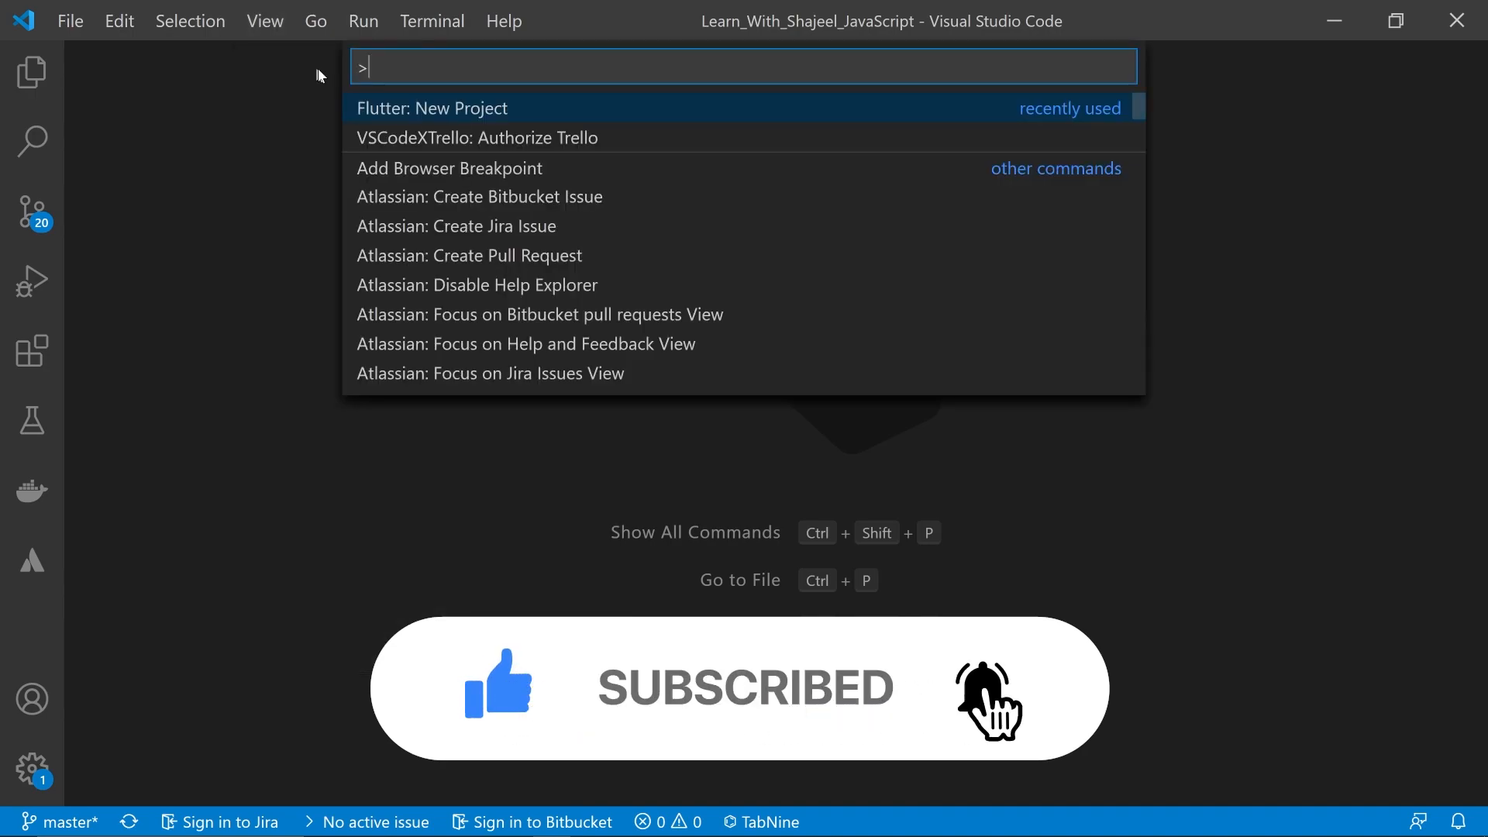
pyautogui.write('flutte')
pyautogui.write('hell')
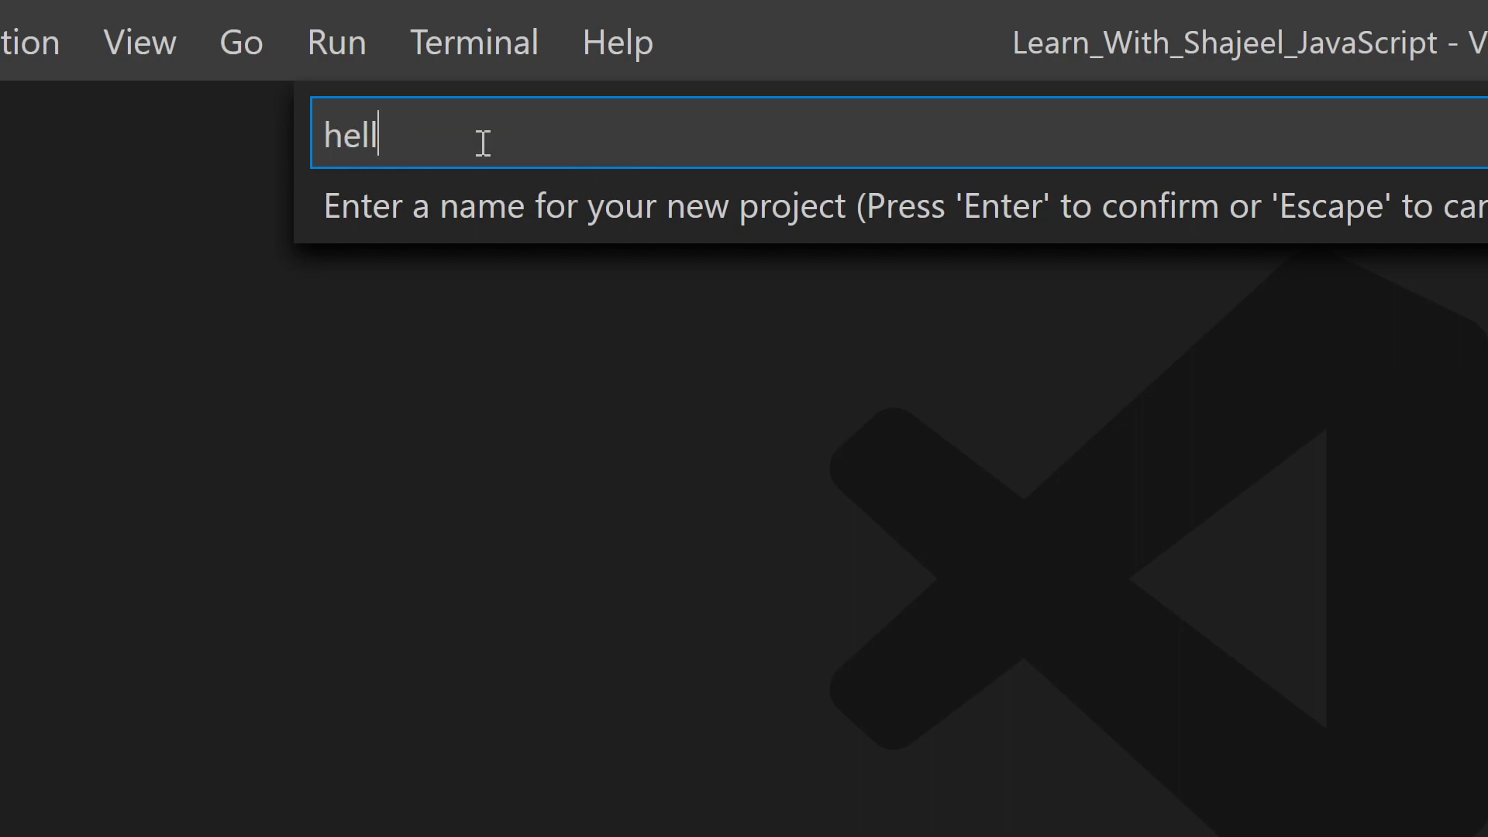
# Finish entering 'hello_world' as the Flutter project name.
pyautogui.write('o_world')
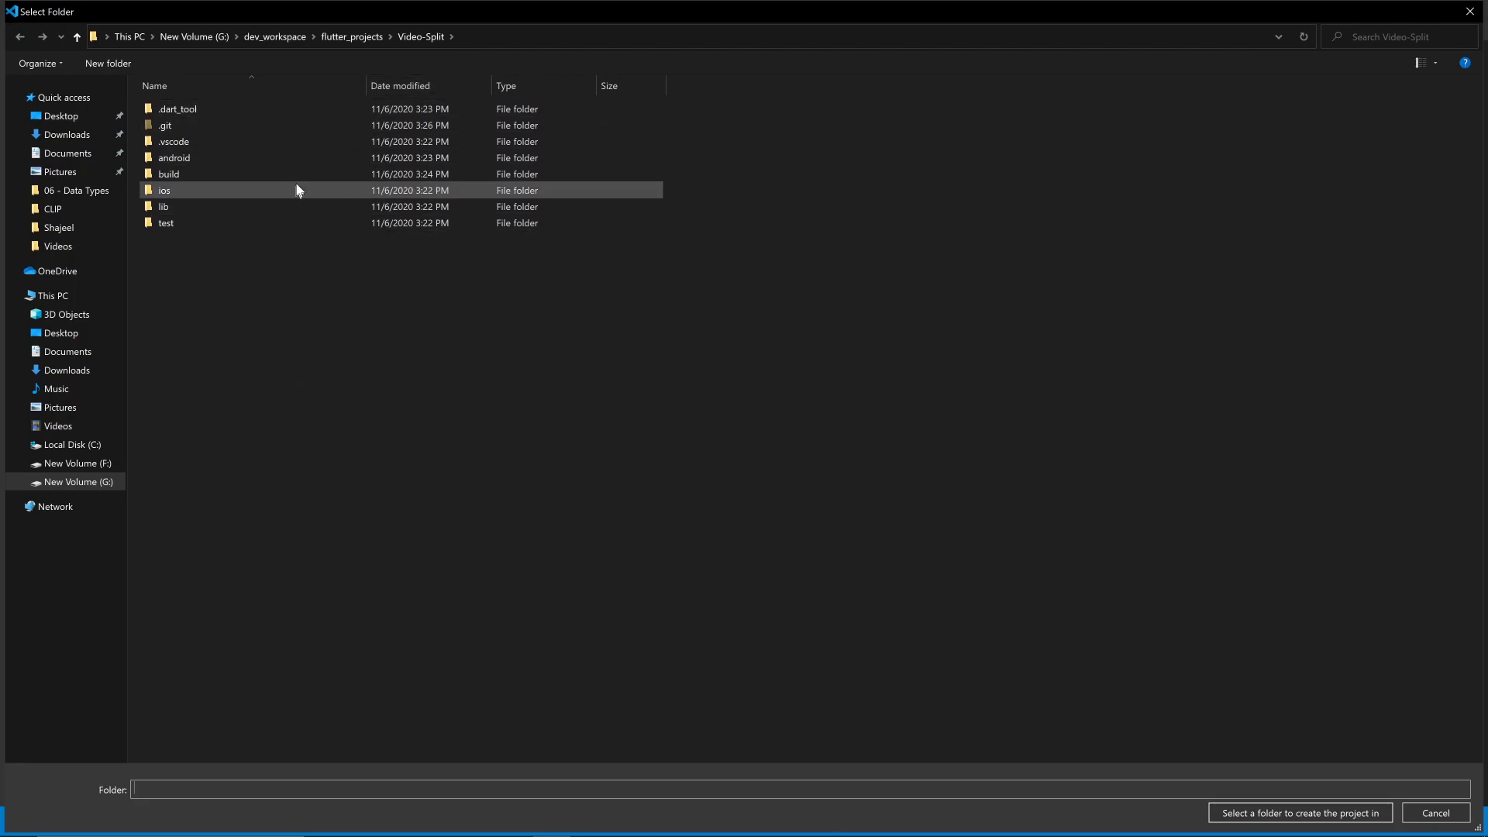
# Create a new folder named 'hello_world' inside flutter_projects.
pyautogui.rightClick(456, 520)
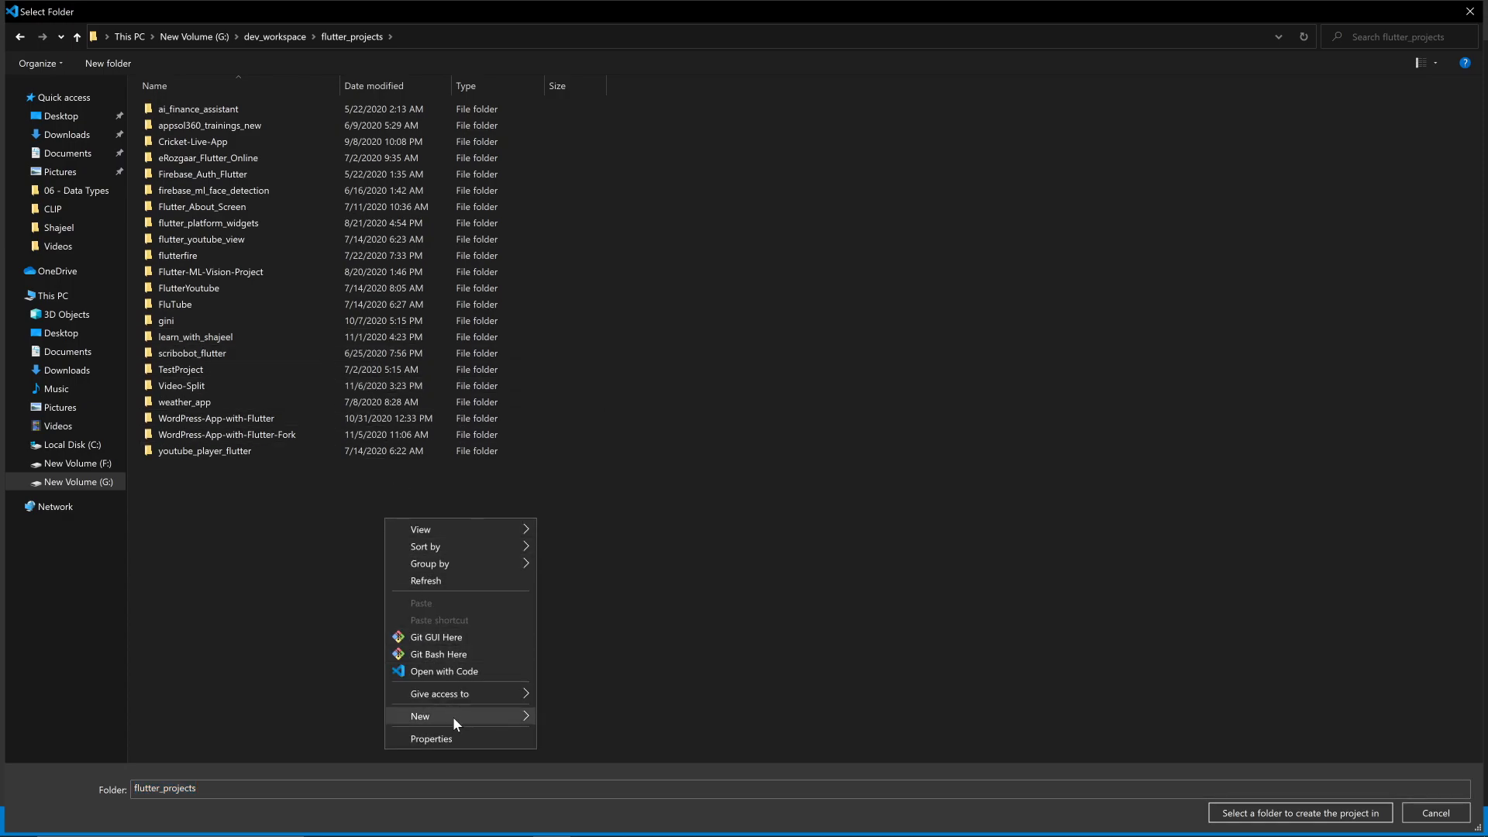
pyautogui.click(420, 716)
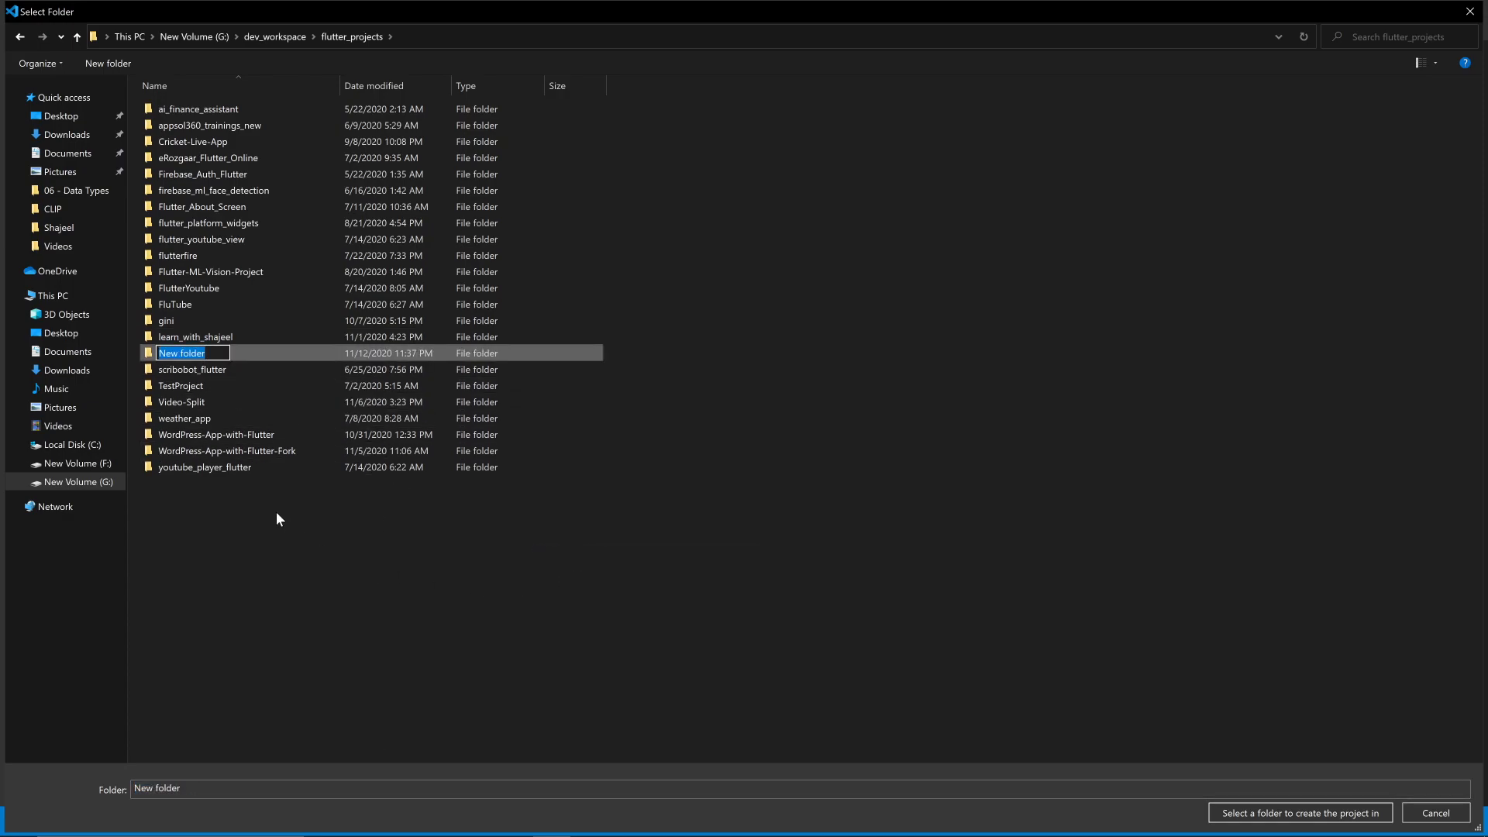
pyautogui.write('h')
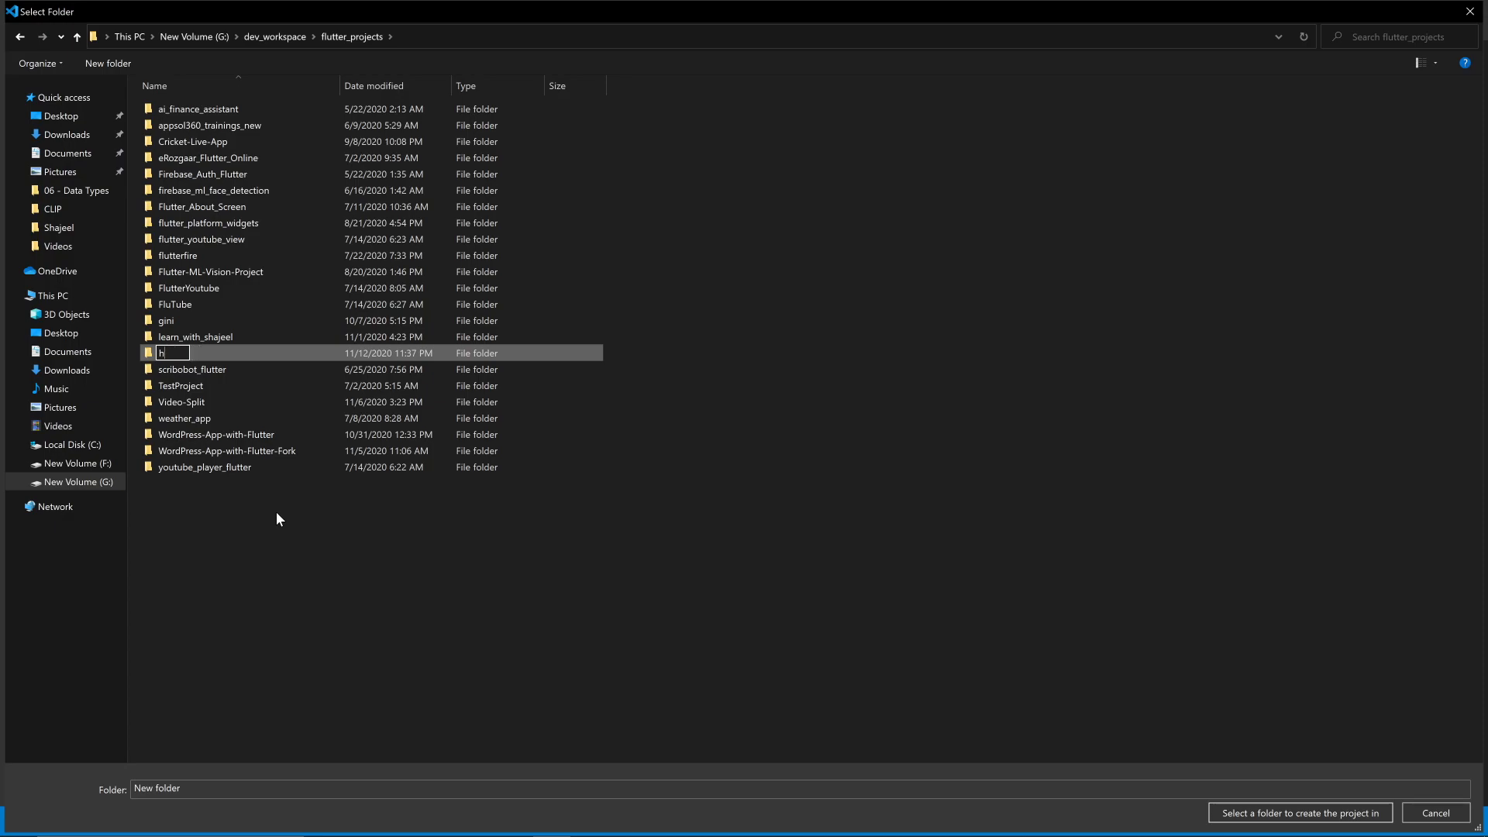
pyautogui.write('ello_worl')
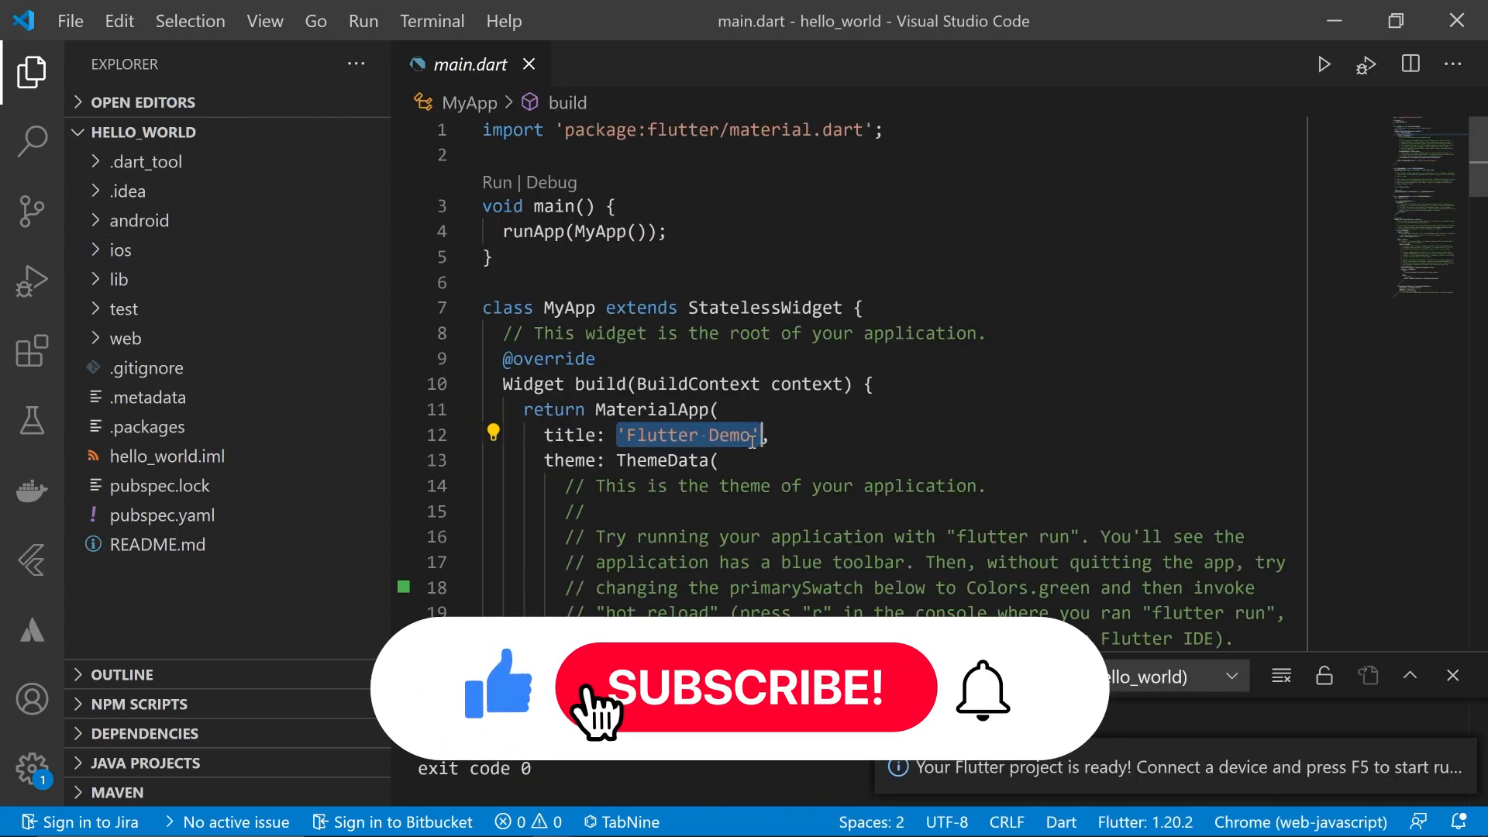
# Confirm the hello_world folder as the project location so main.dart opens.
pyautogui.click(745, 689)
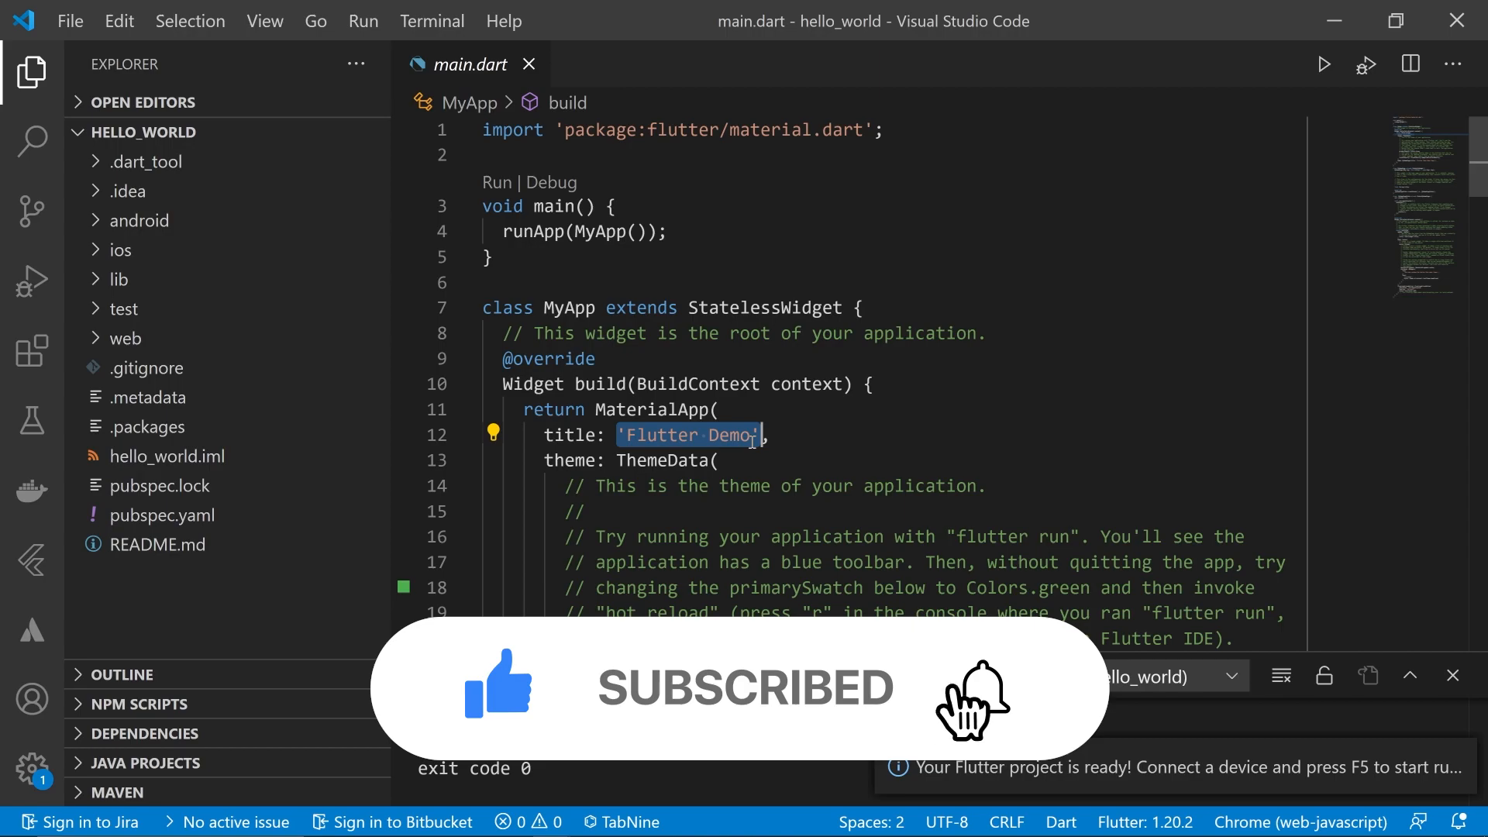